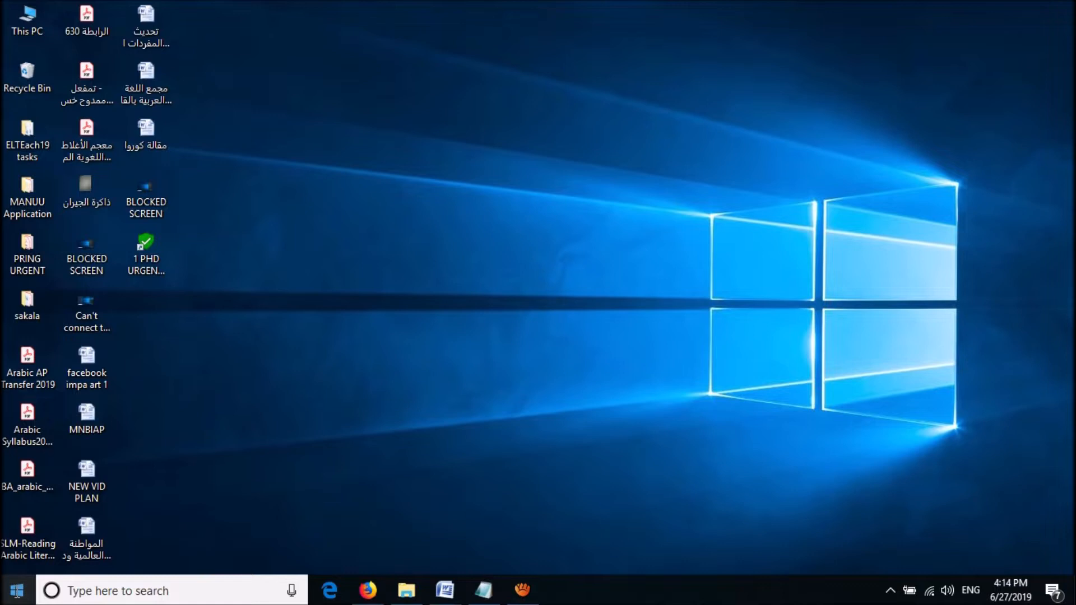
Bring up the Win+X power user menu from the Start button.
right_click(14, 591)
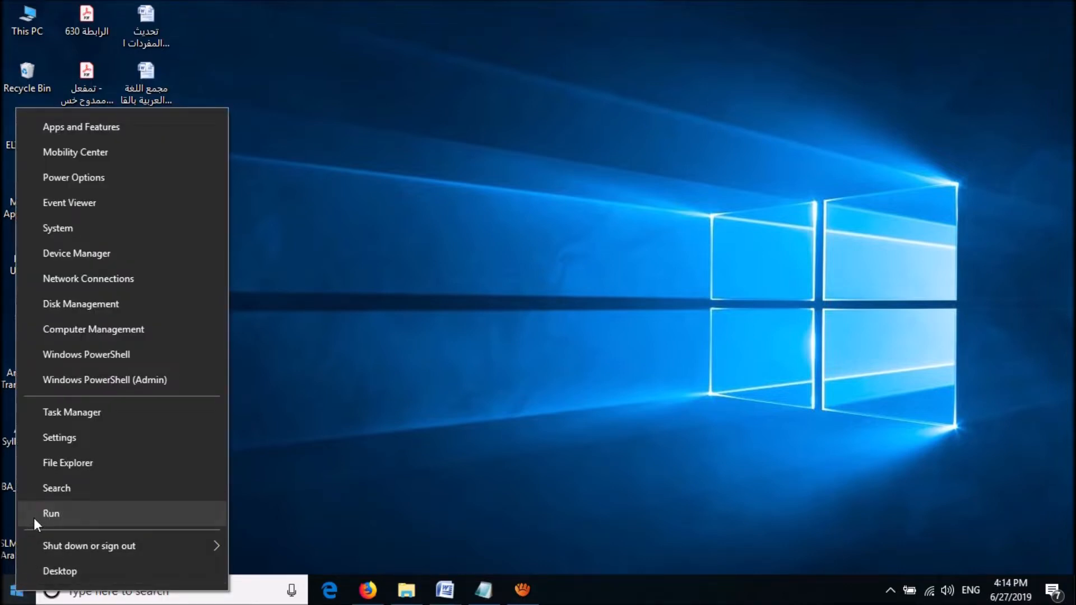
Run the Method 1 line cmd /c "echo off | clip" from the notes via the Run box.
click(50, 513)
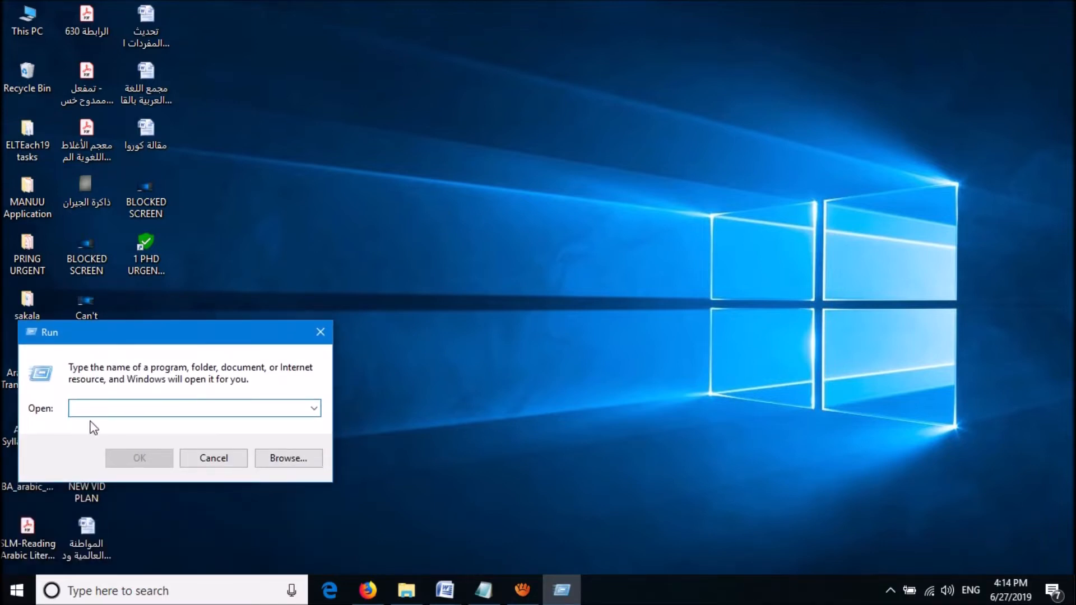
mouse_move(524, 590)
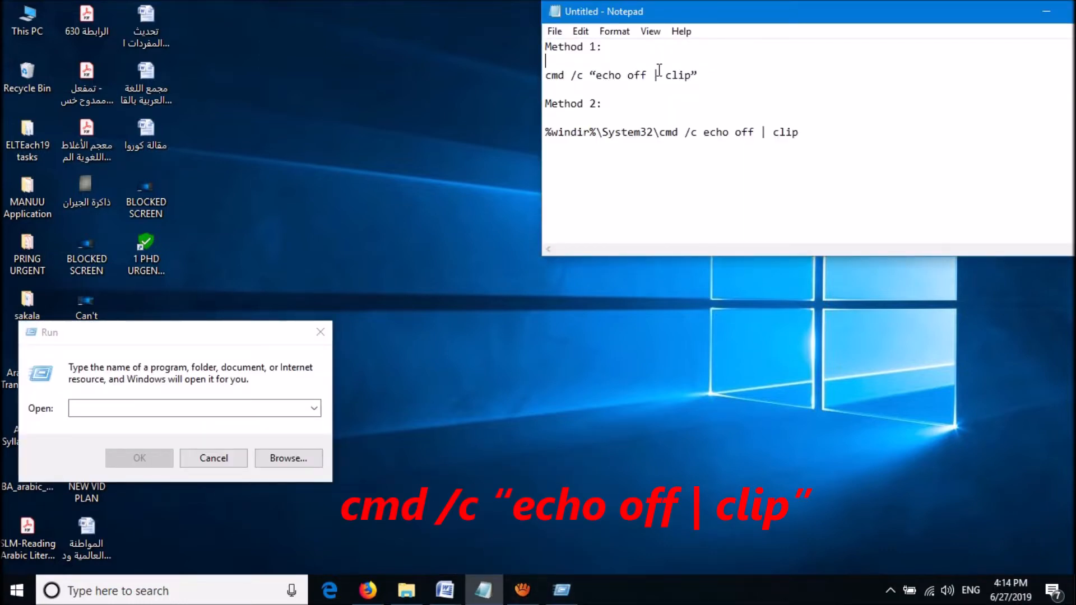
triple_click(621, 75)
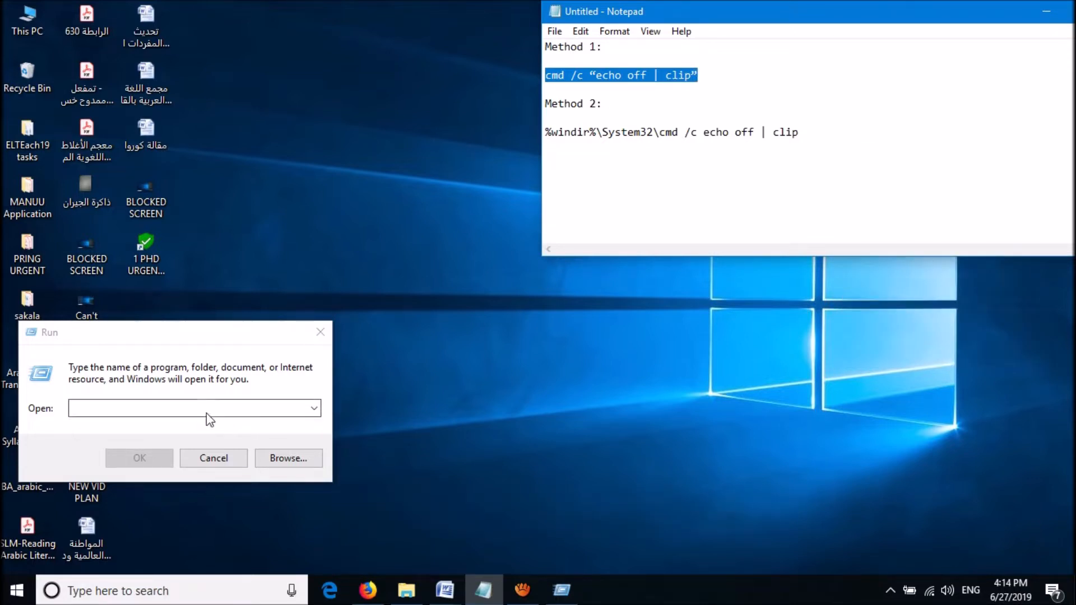
right_click(193, 408)
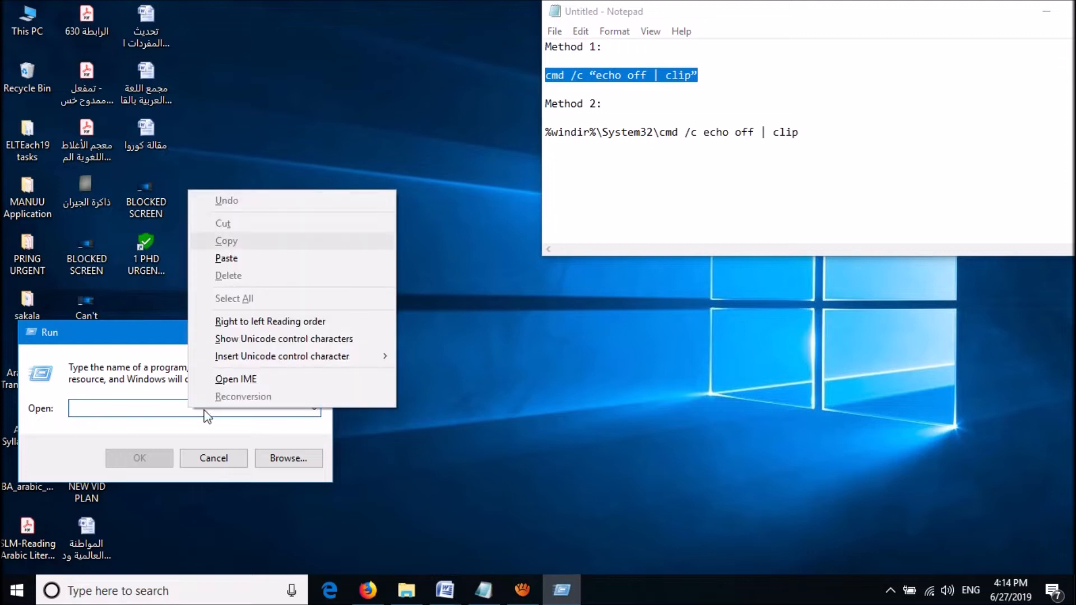
click(225, 257)
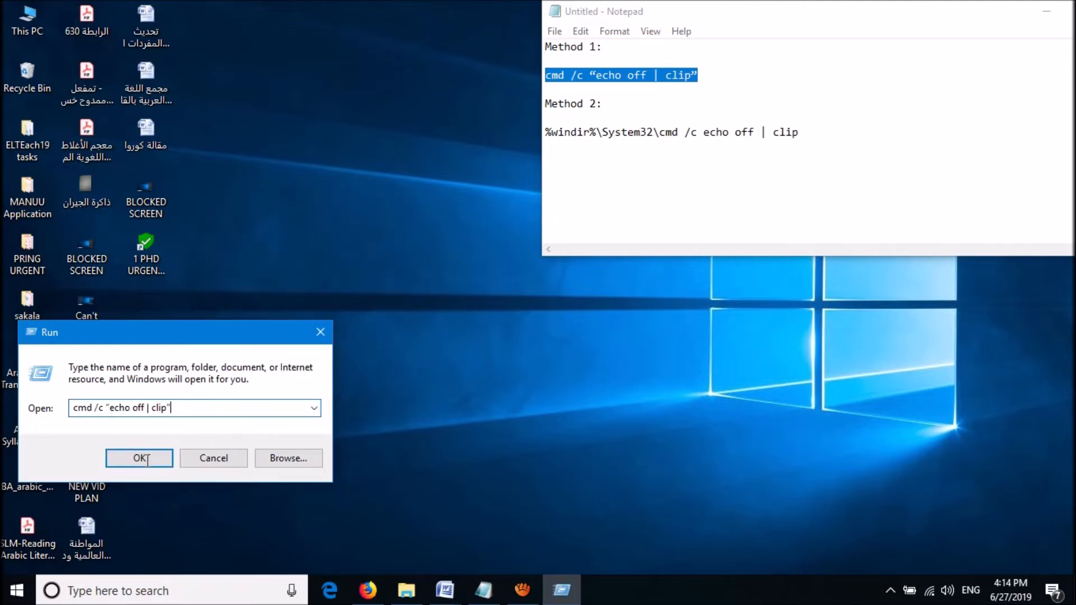
mouse_move(139, 458)
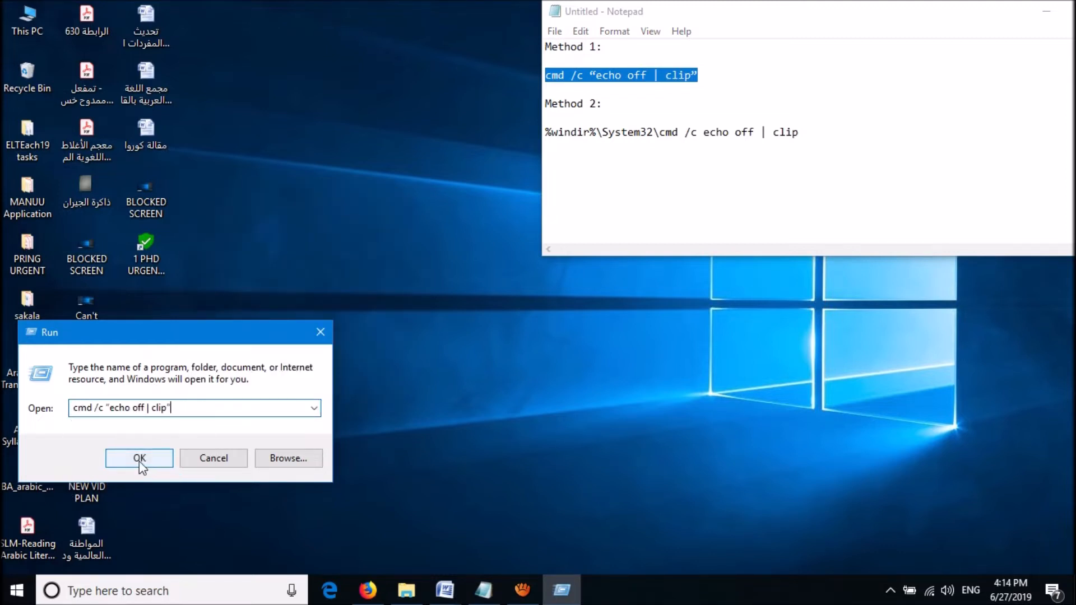
click(139, 457)
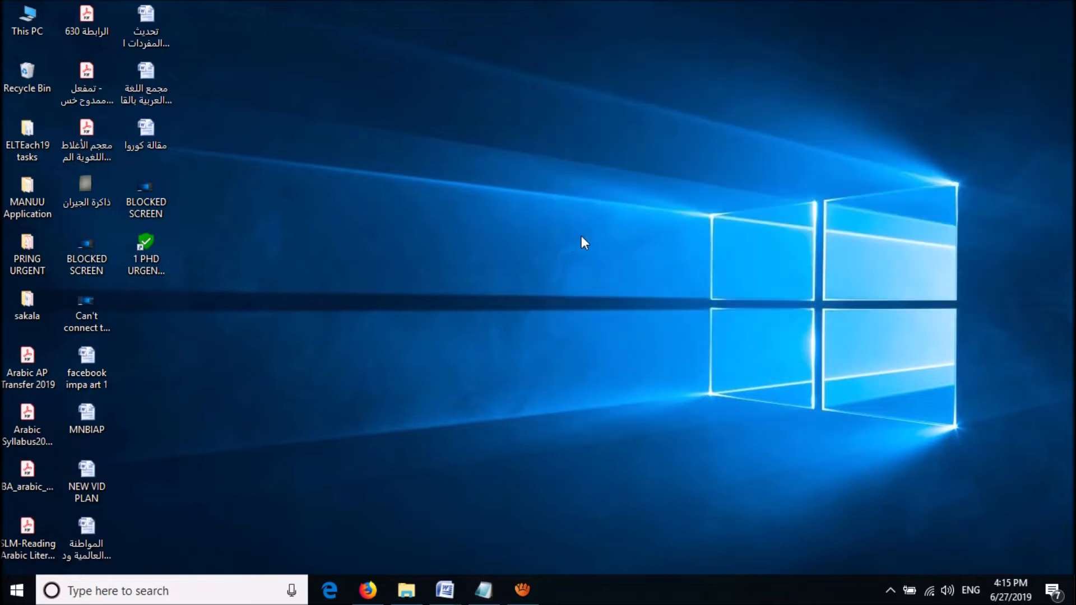
mouse_move(549, 247)
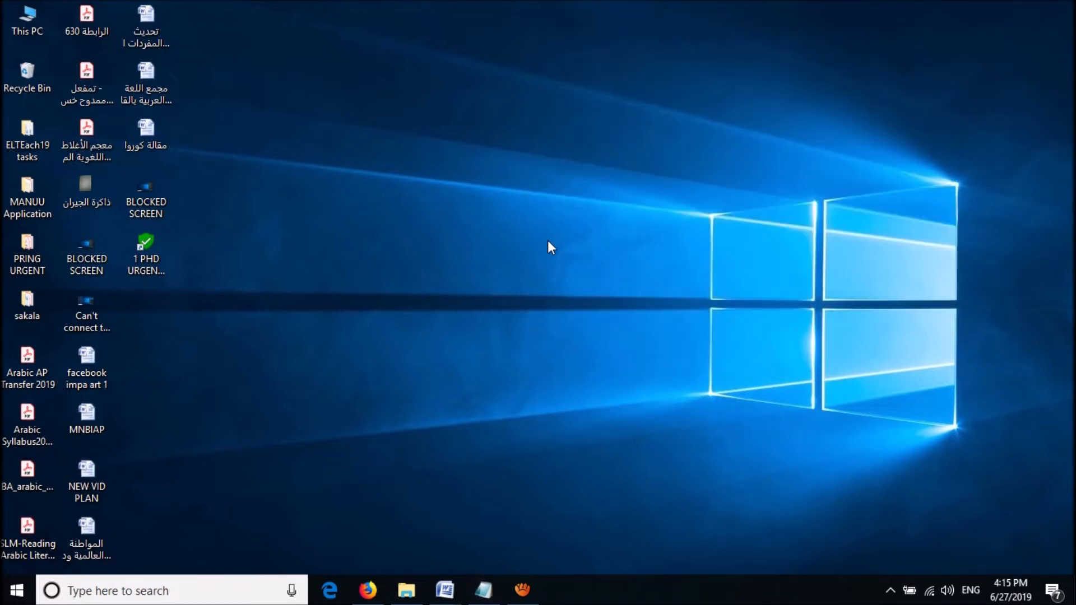
mouse_move(461, 229)
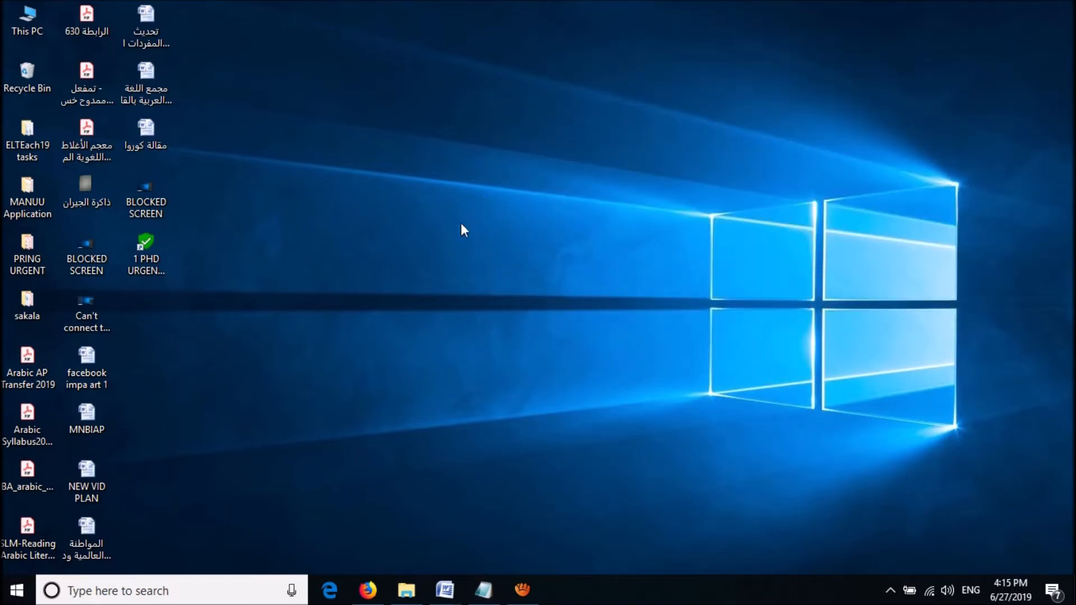
mouse_move(372, 218)
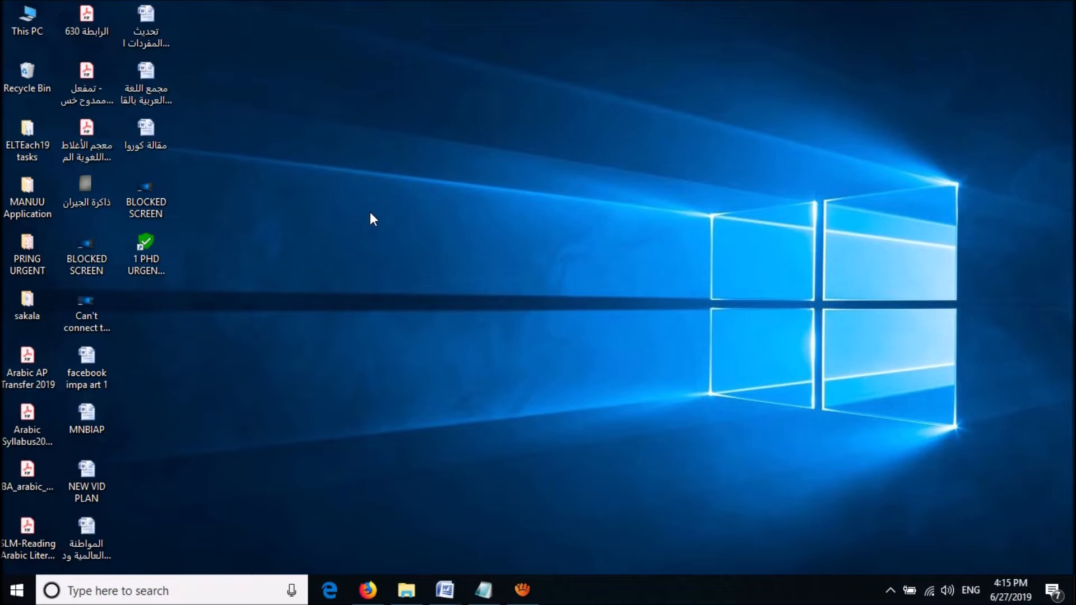
Start a new shortcut from the desktop's New menu.
right_click(372, 219)
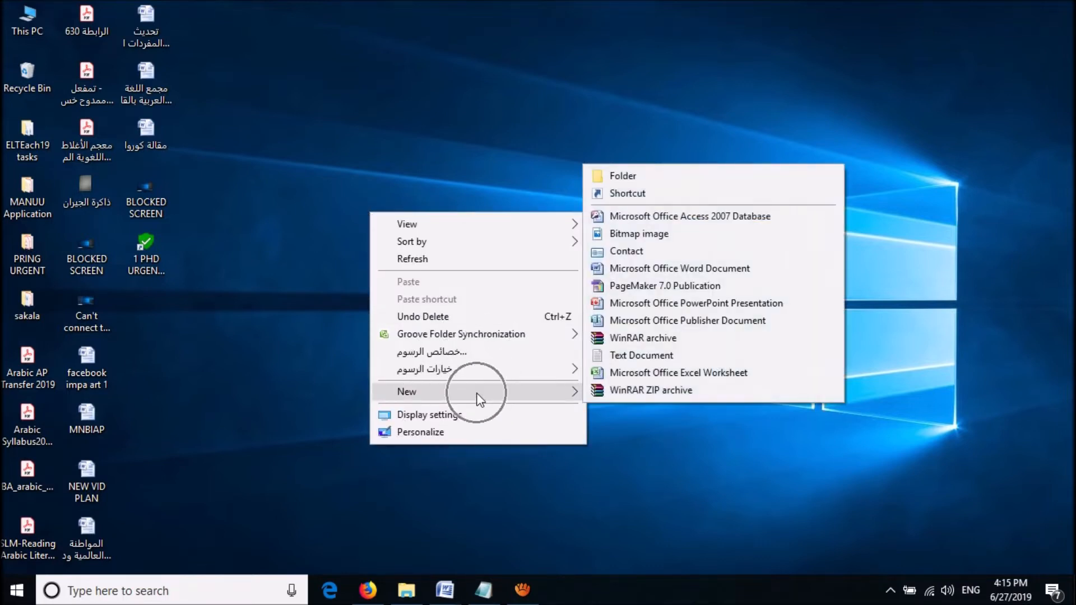
mouse_move(631, 200)
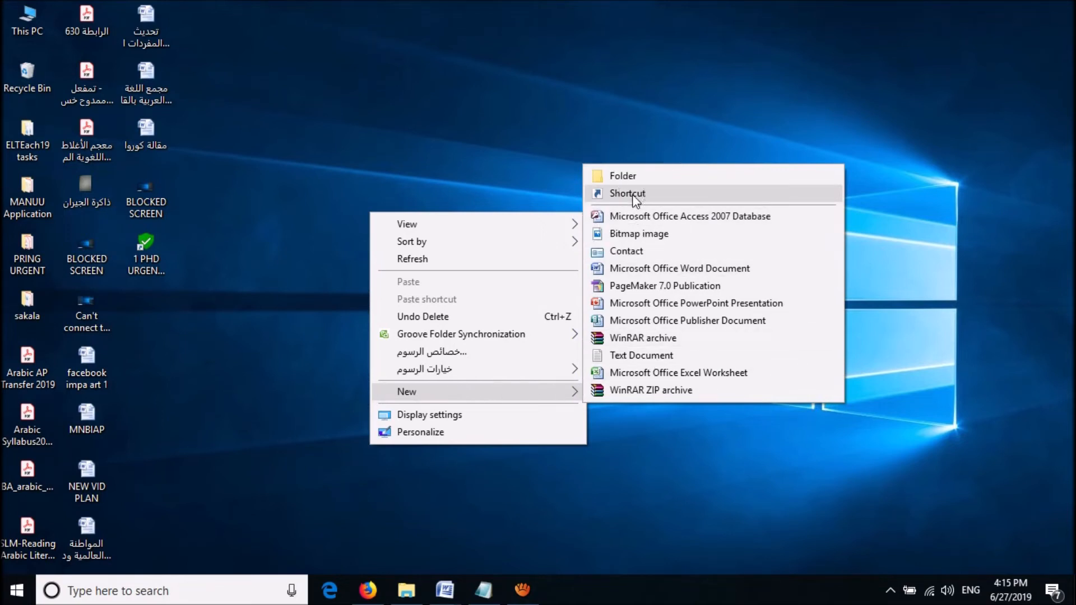
click(626, 193)
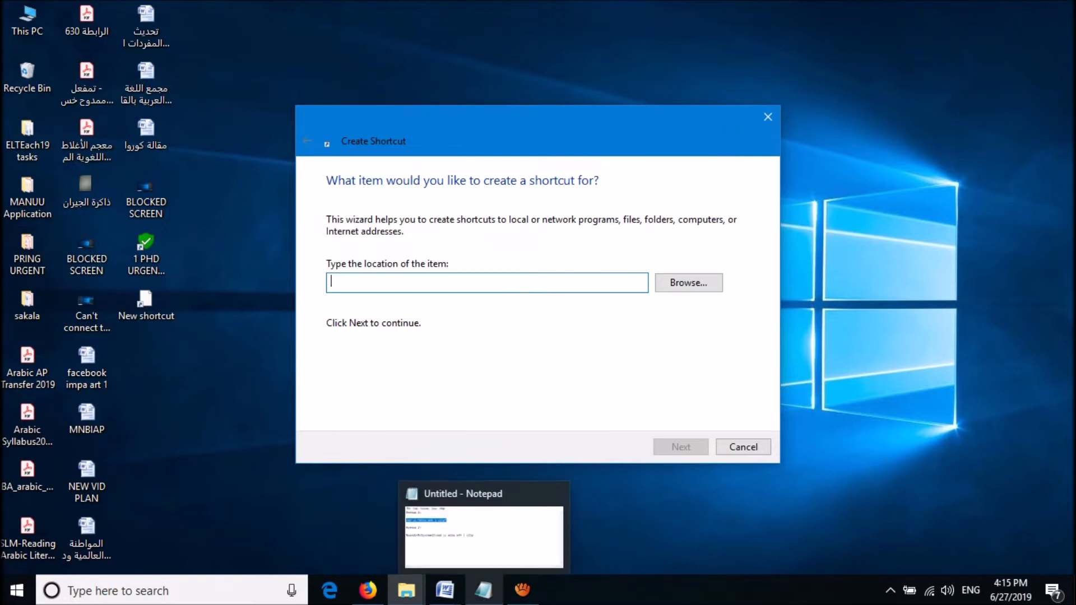
Copy the Method 2 line %windir%\System32\cmd /c echo off | clip as the shortcut's location and continue.
click(483, 536)
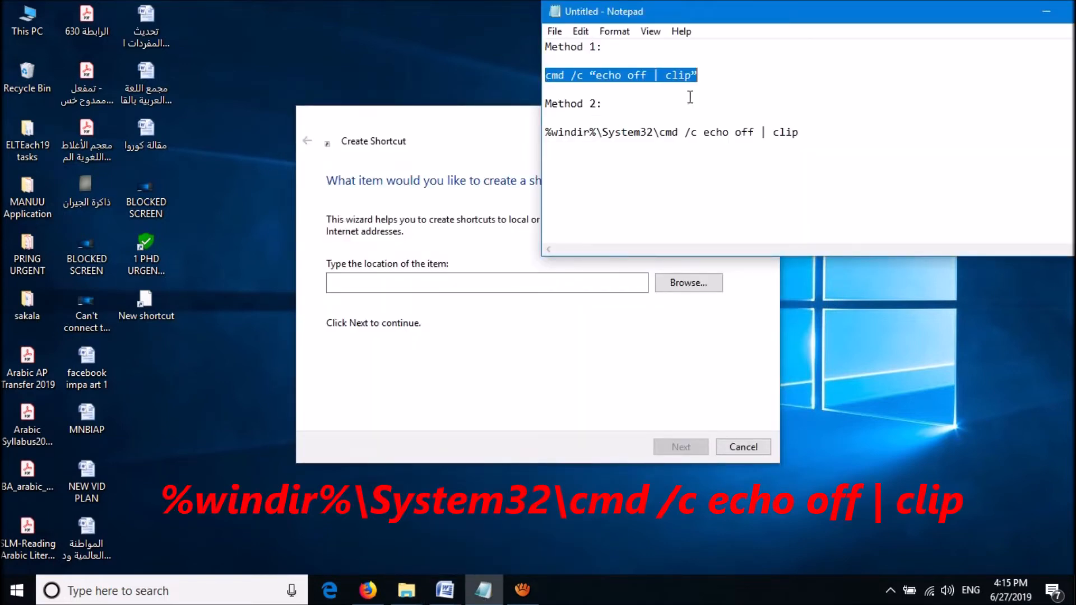
click(689, 145)
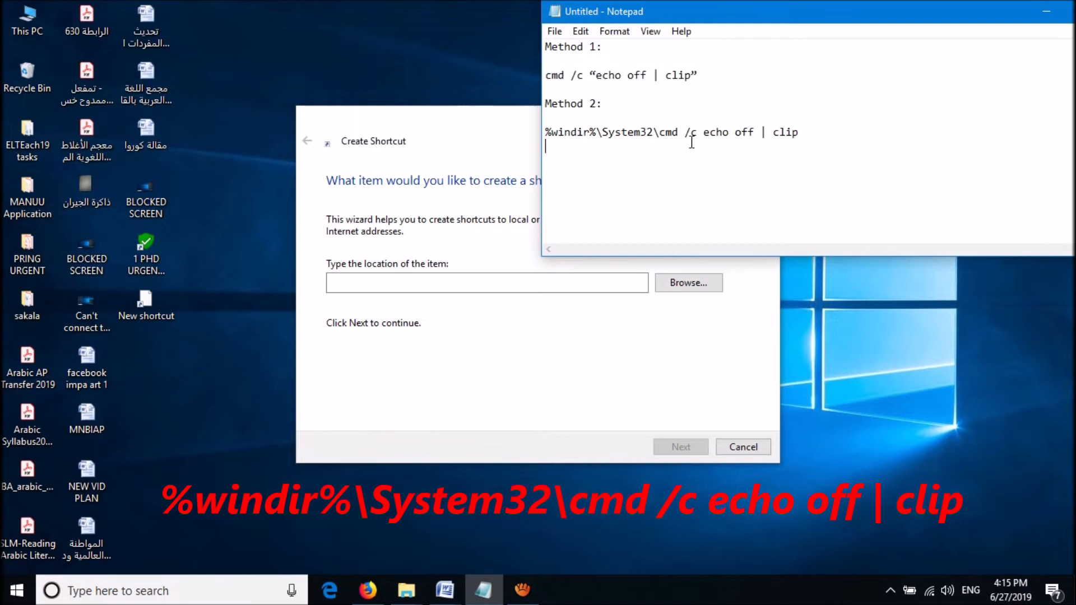
triple_click(671, 132)
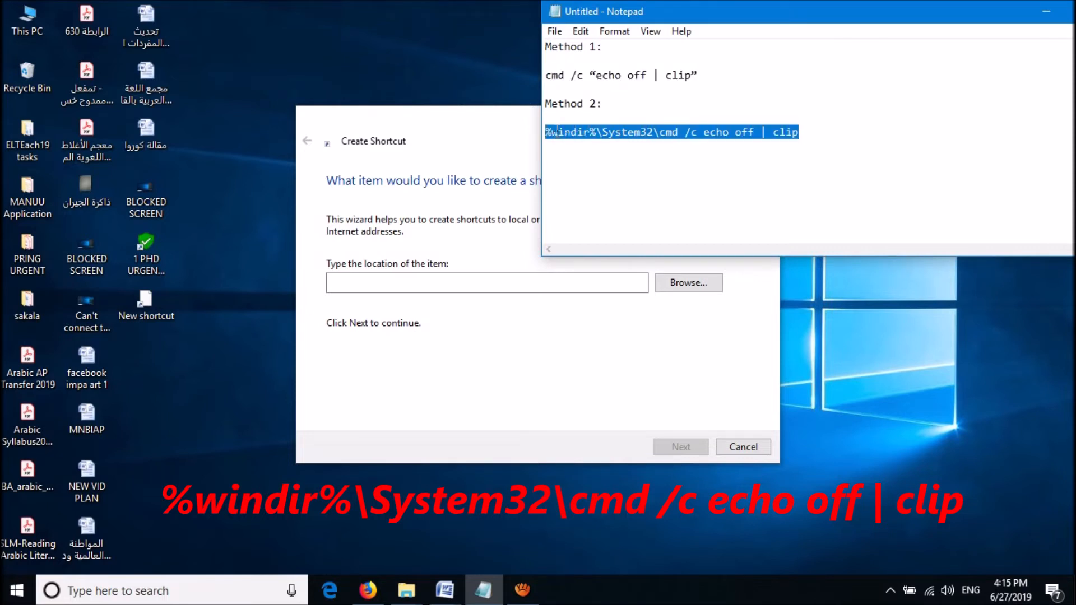
right_click(556, 132)
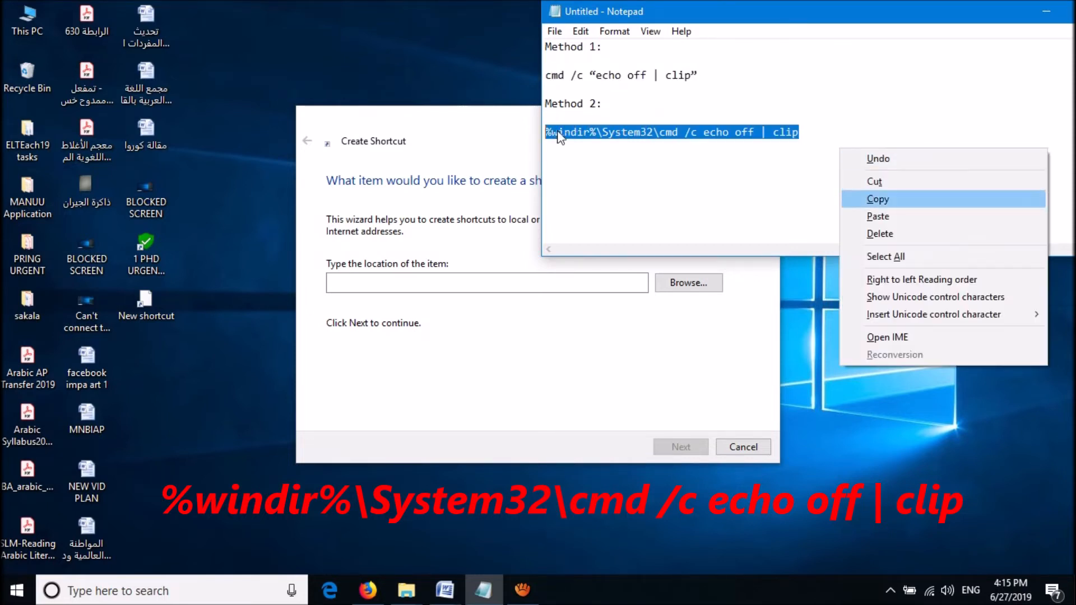
click(878, 198)
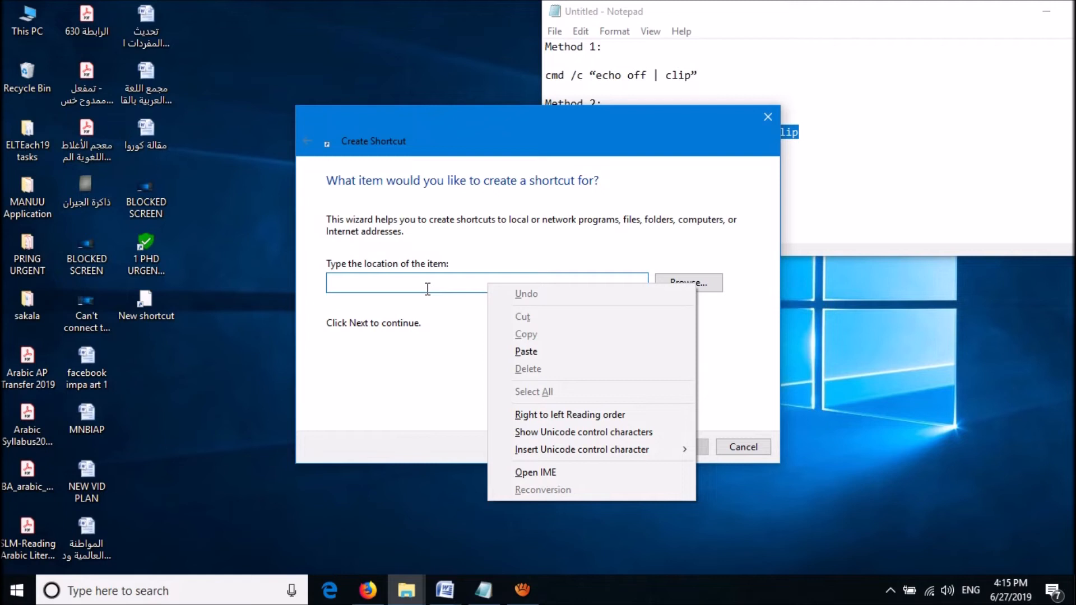
click(526, 351)
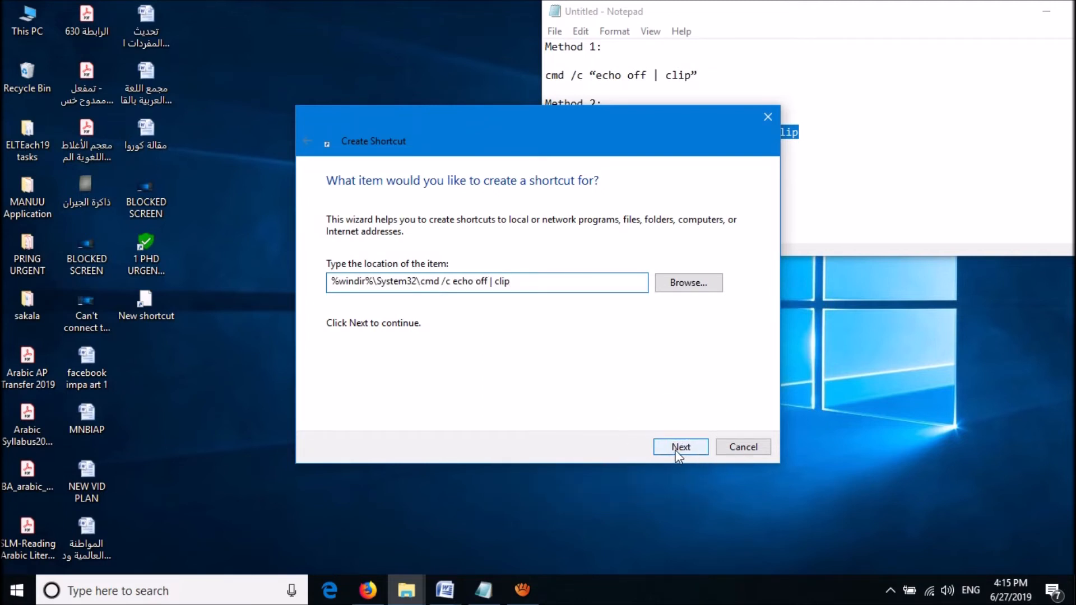
click(680, 447)
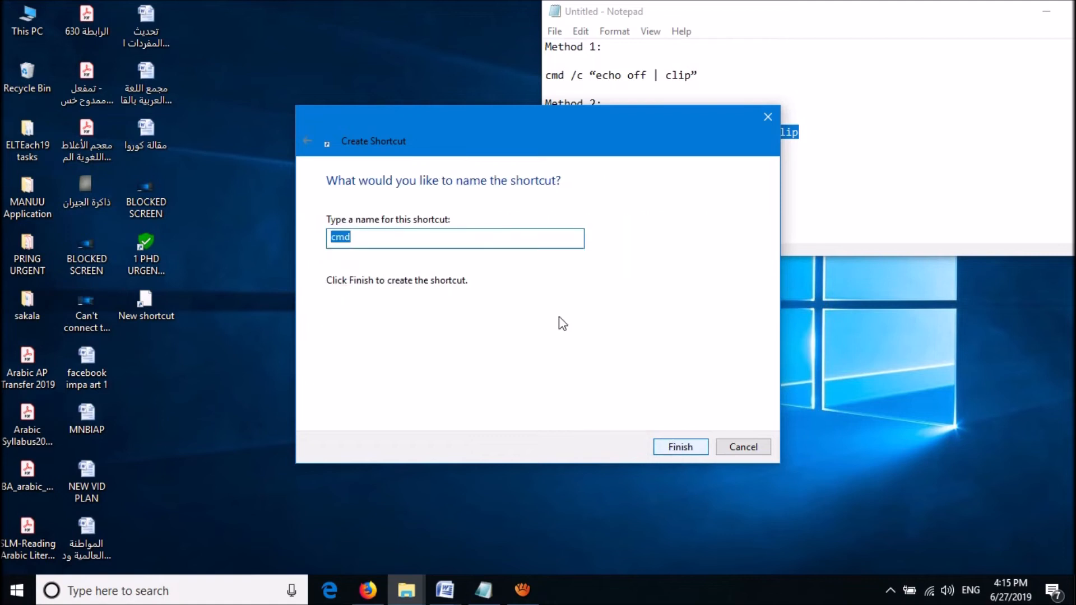
Name the shortcut 'Clipboard Clean' and finish creating it on the desktop.
text(Clip)
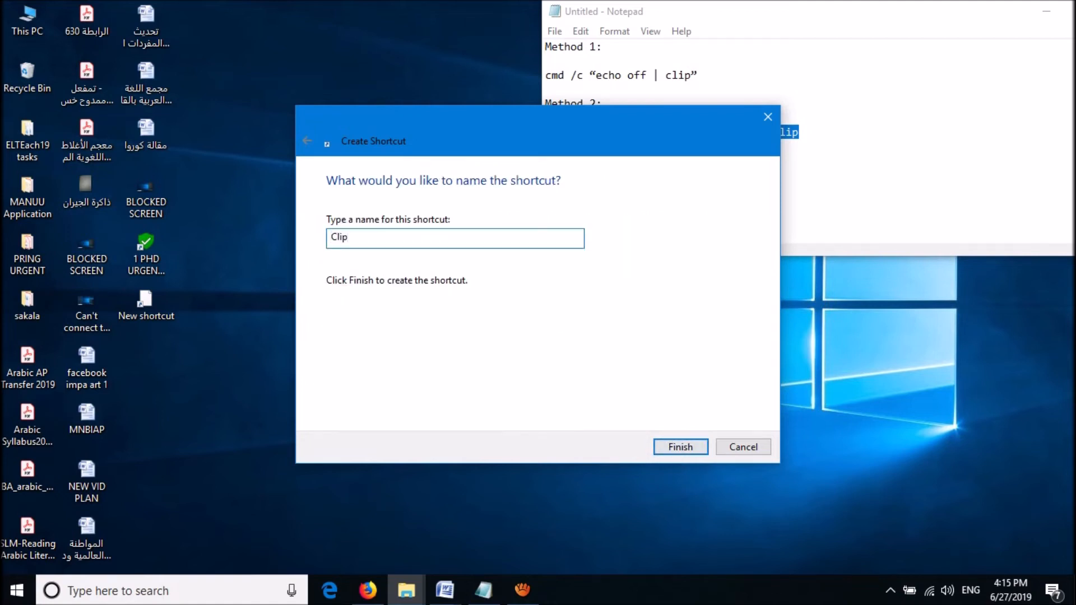
text(board)
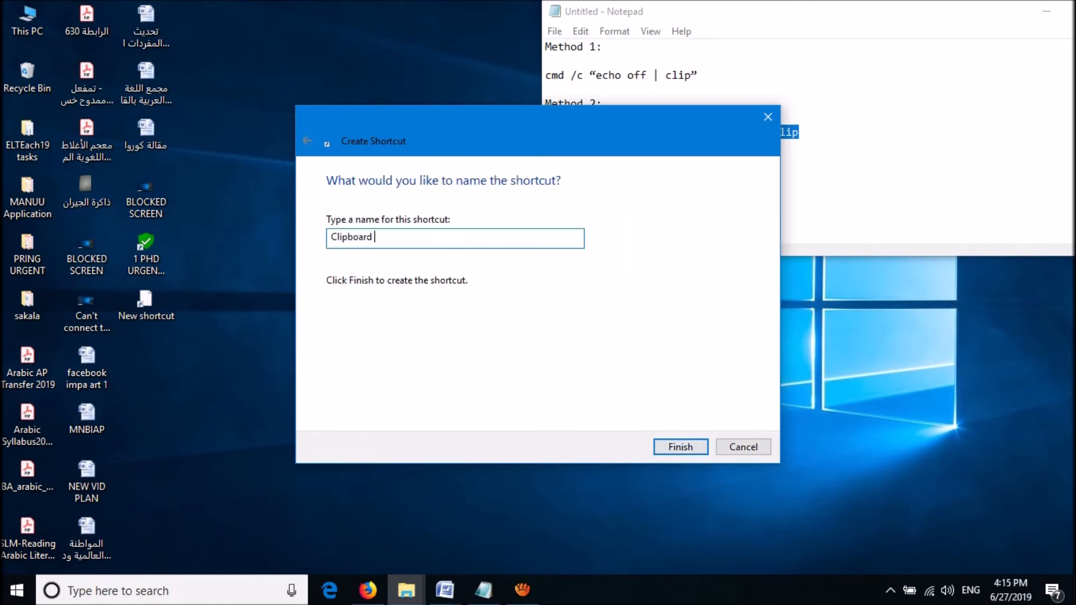
text(Clean)
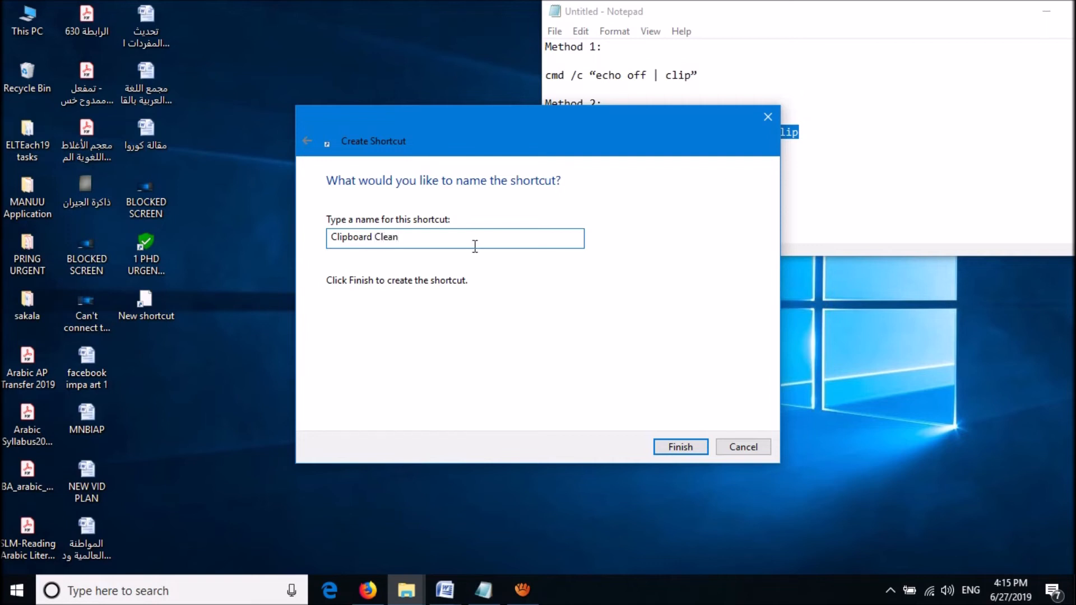
mouse_move(679, 447)
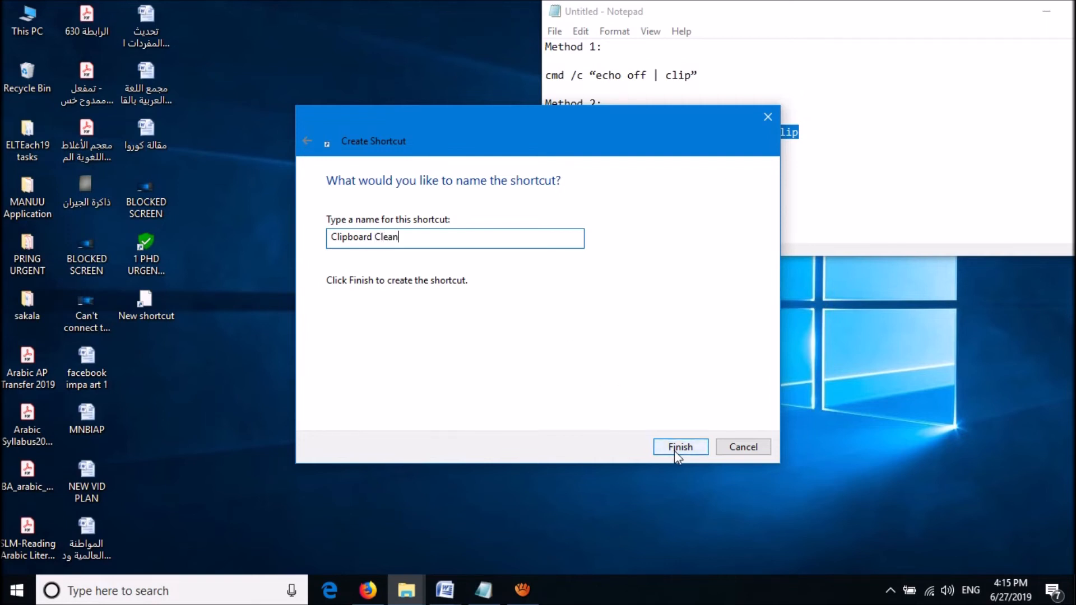
click(680, 447)
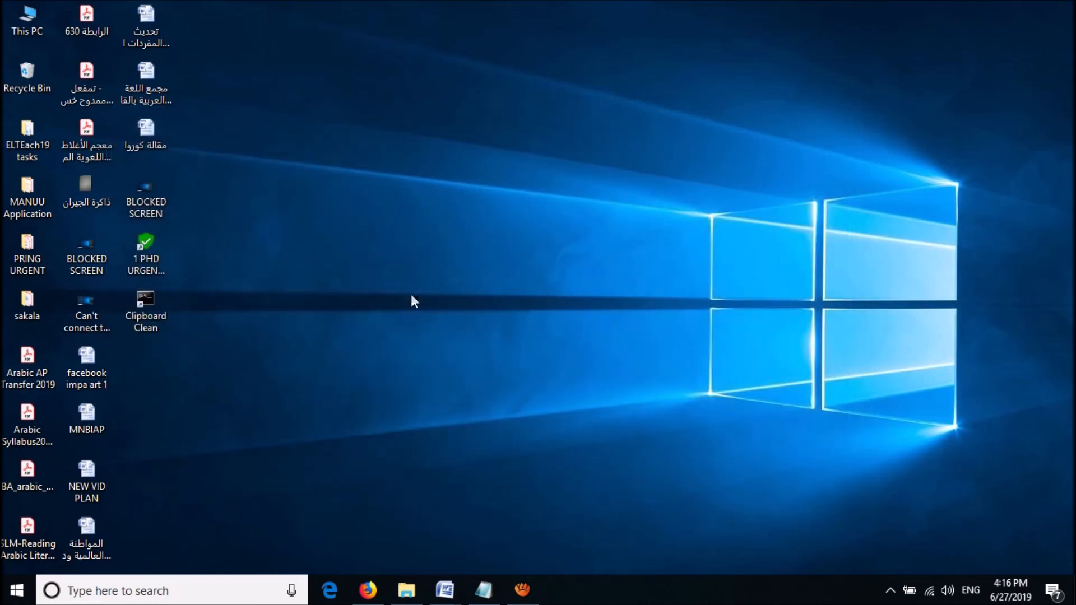
mouse_move(537, 274)
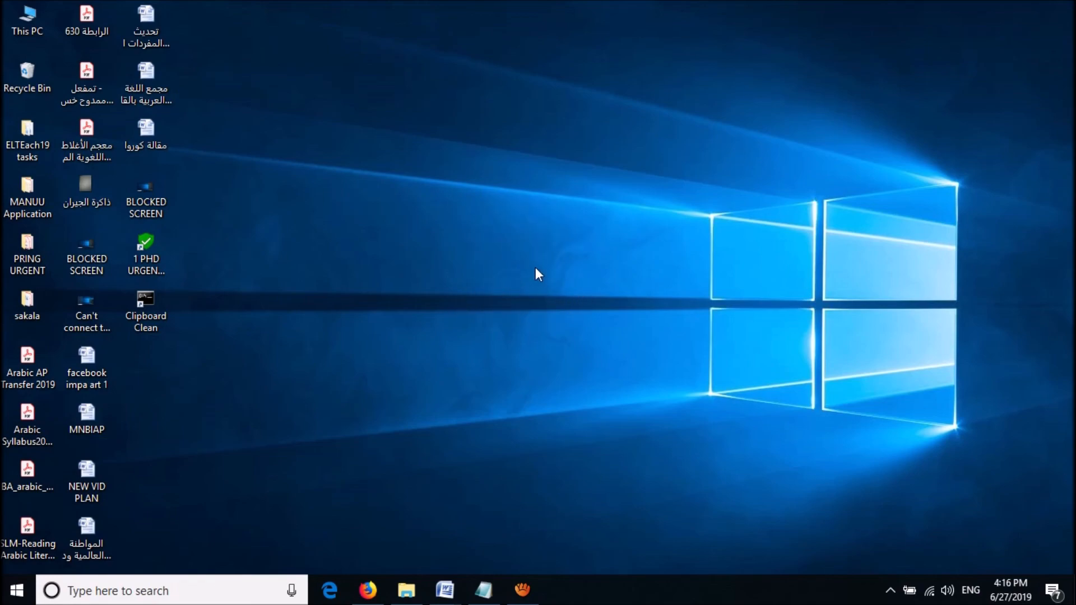